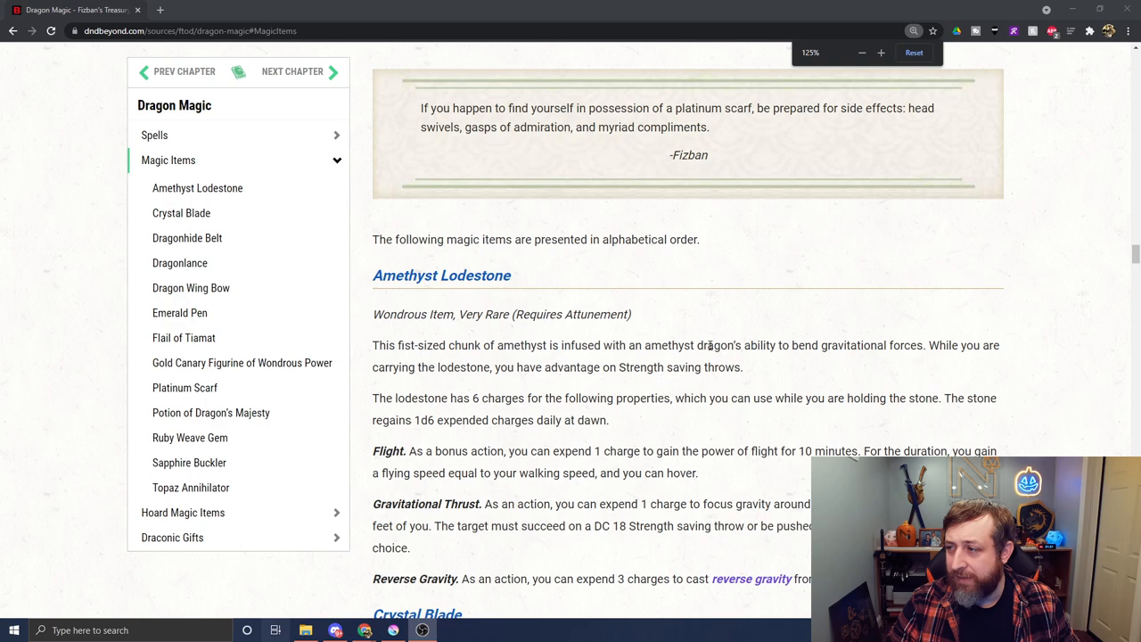
# Scroll down to show all of Amethyst Lodestone and the Crystal Blade heading.
pyautogui.scroll(-3)
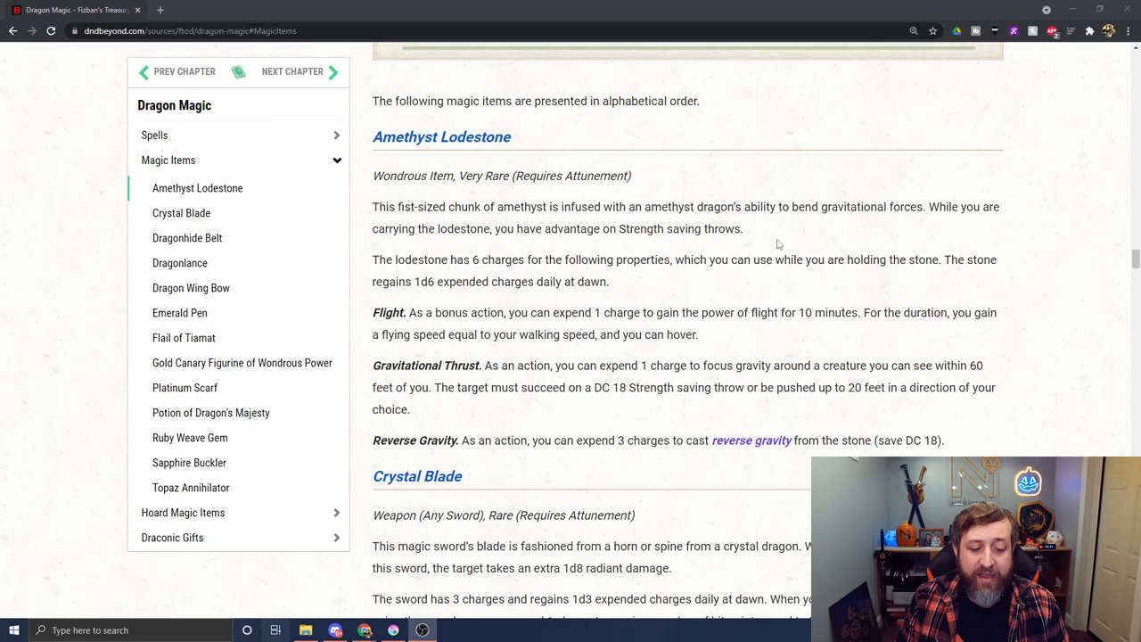
# Scroll to the complete Crystal Blade entry, with Dragonhide Belt beginning below.
pyautogui.scroll(-3)
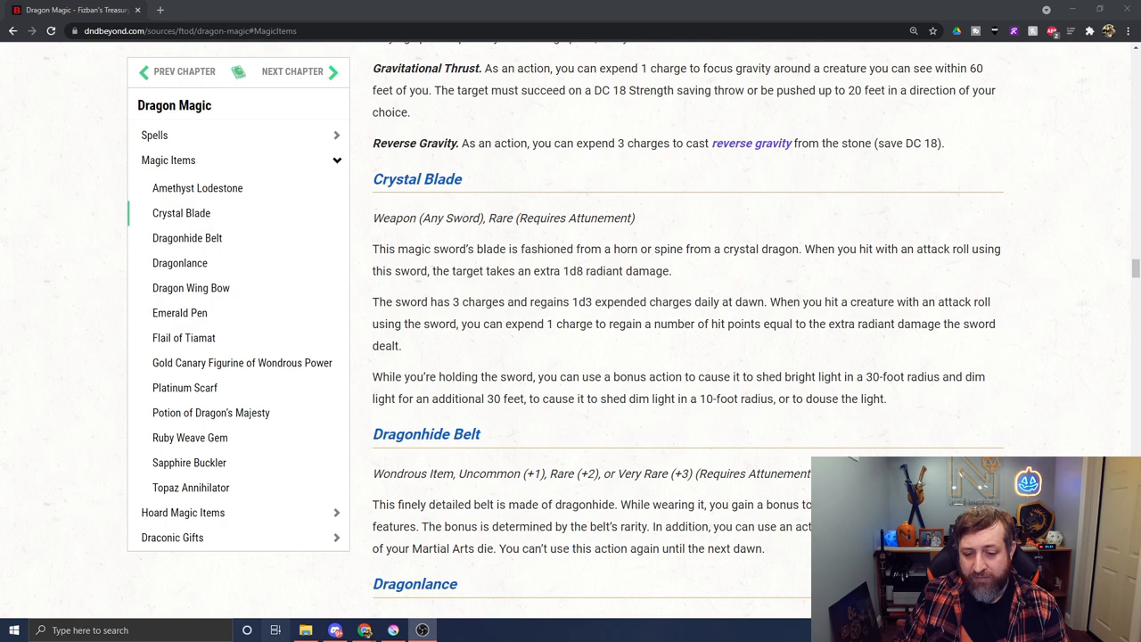
# Scroll to the full Dragonhide Belt text and the Dragonlance opening description.
pyautogui.scroll(-3)
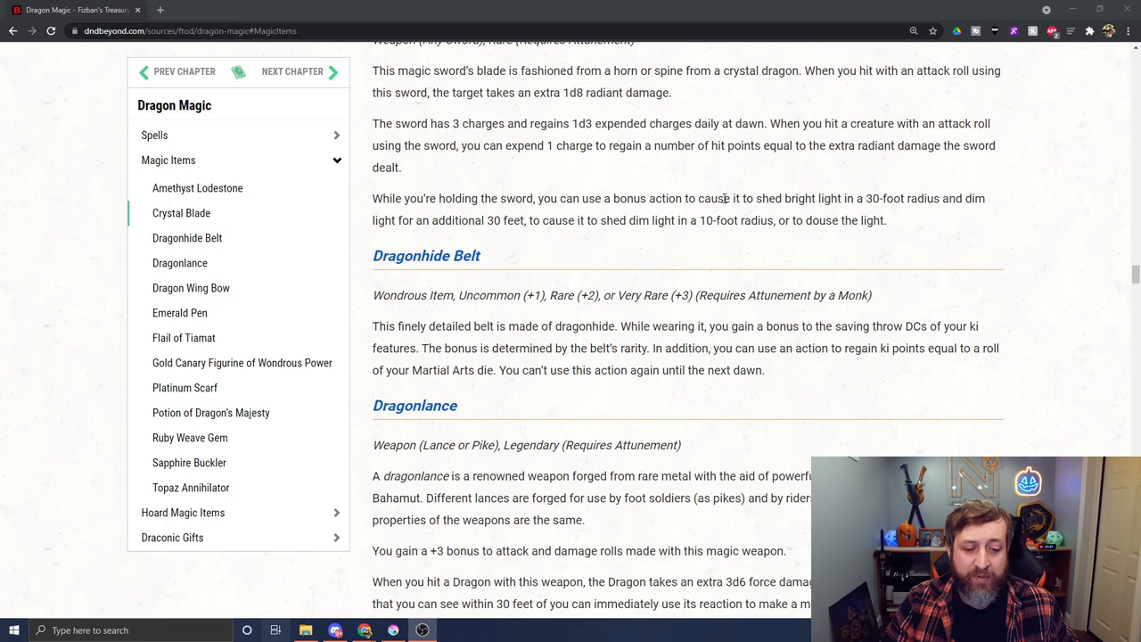
pyautogui.moveTo(455, 193)
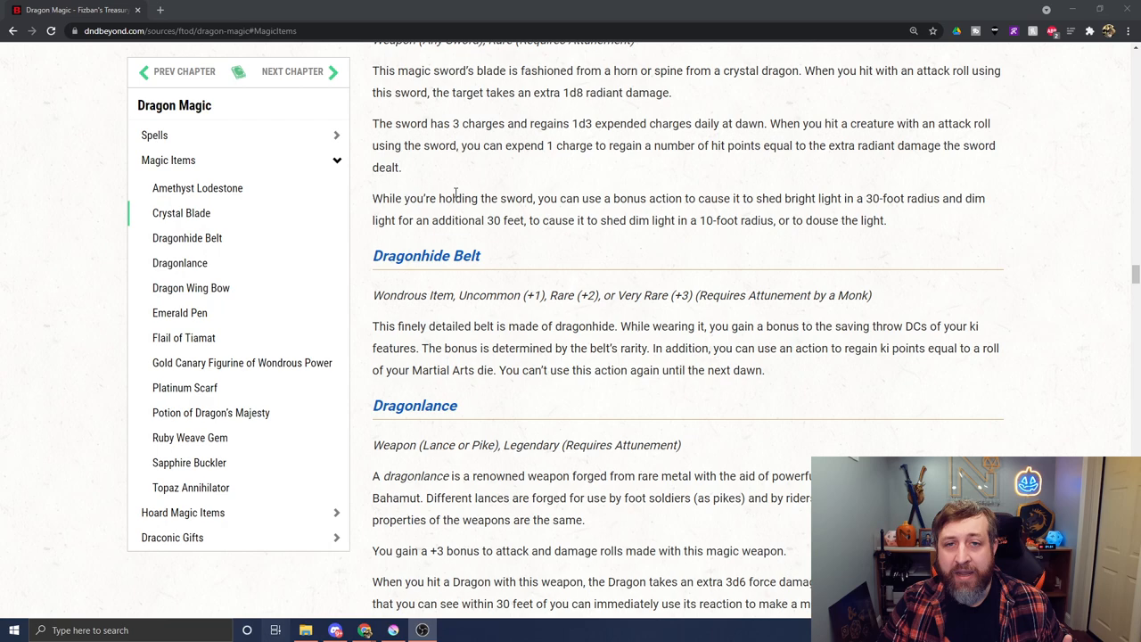
pyautogui.moveTo(407, 238)
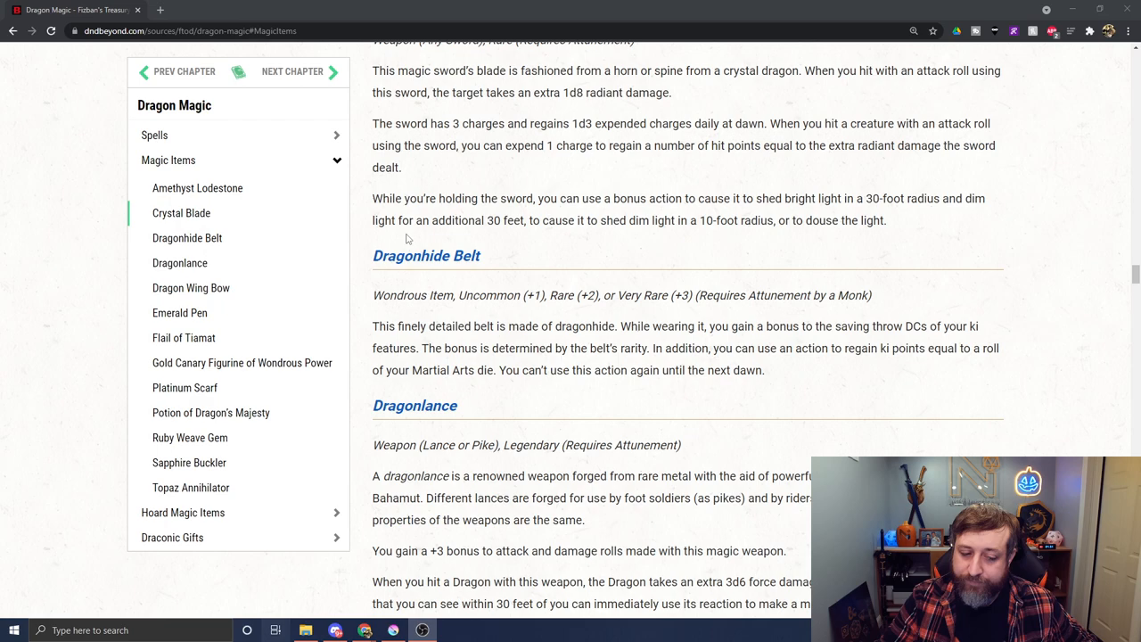
# Scroll through Dragonlance to the Dragon Wing Bow, Emerald Pen and Flail of Tiamat entries.
pyautogui.scroll(-3)
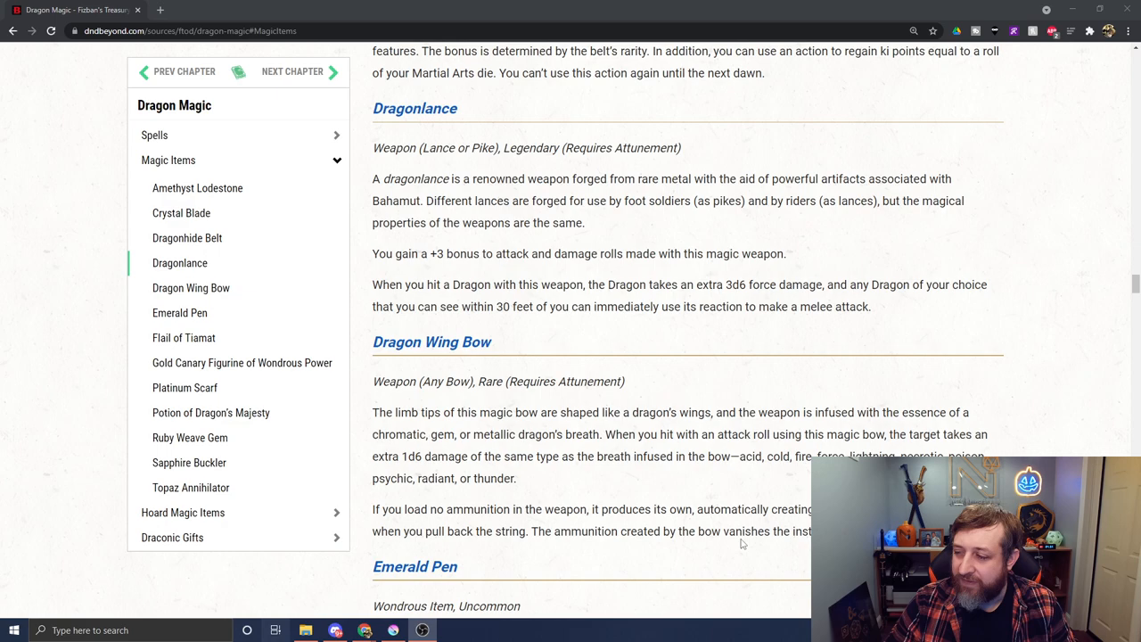
pyautogui.moveTo(1063, 55)
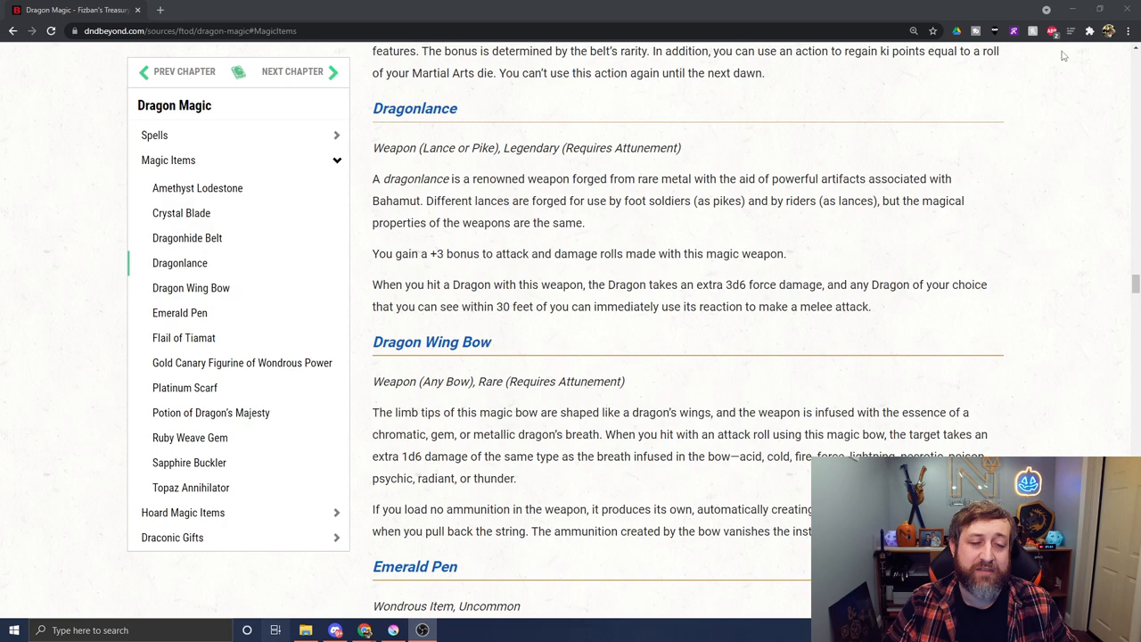
pyautogui.scroll(-3)
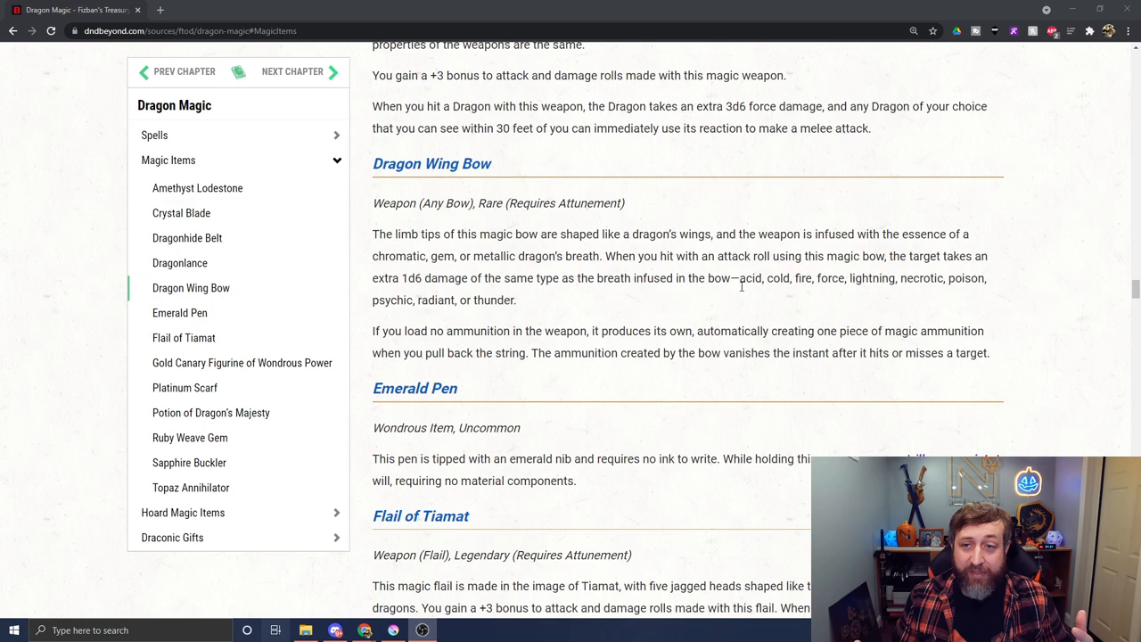
# Scroll to the full Flail of Tiamat entry, with the Gold Canary Figurine heading beneath.
pyautogui.scroll(-3)
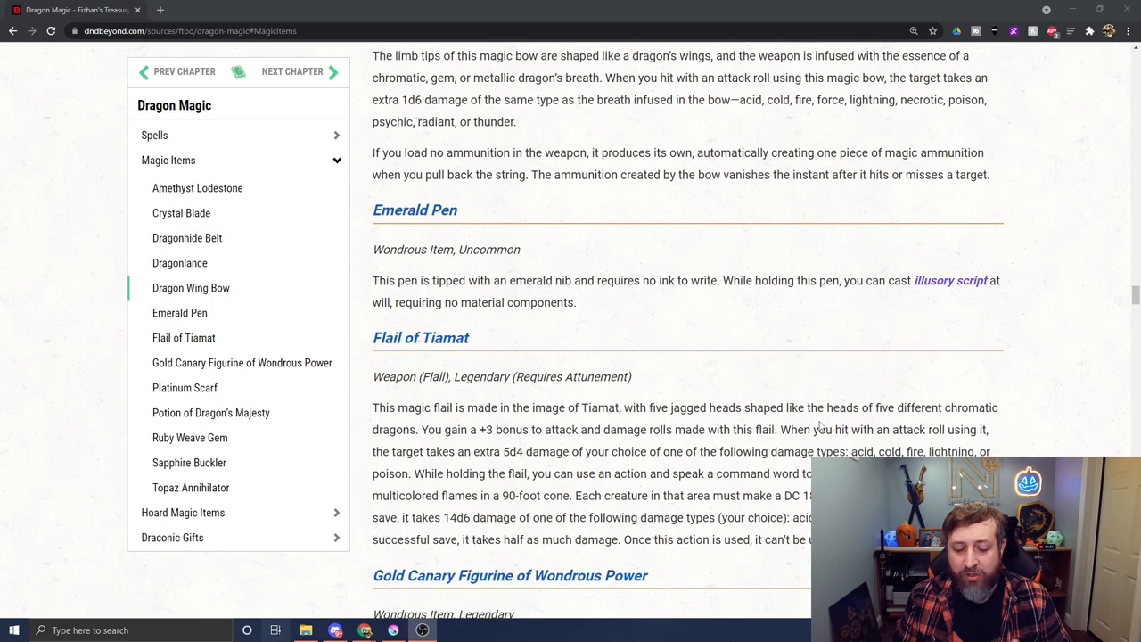
# Scroll to the Gold Canary Figurine's two forms and the Giant Canary stat block.
pyautogui.scroll(-3)
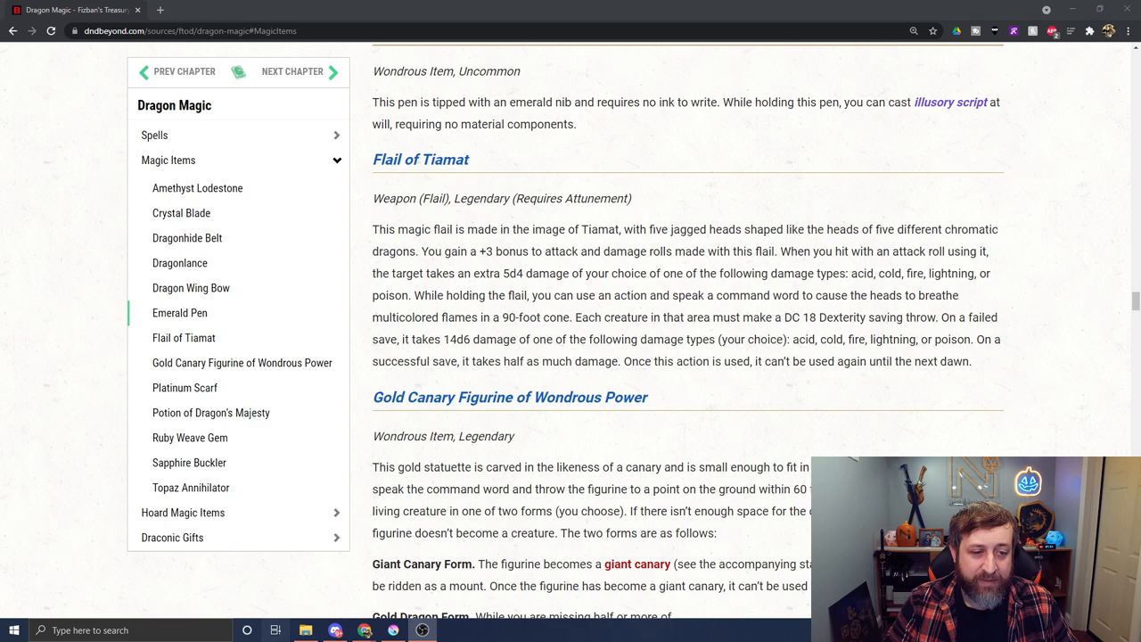
pyautogui.moveTo(697, 454)
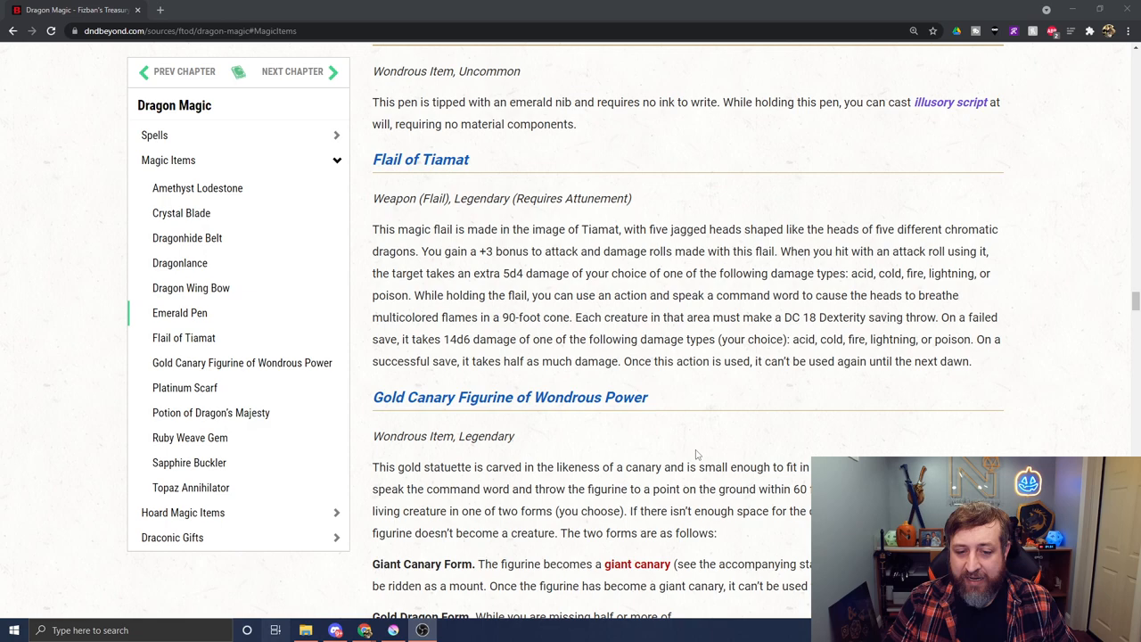
pyautogui.moveTo(704, 433)
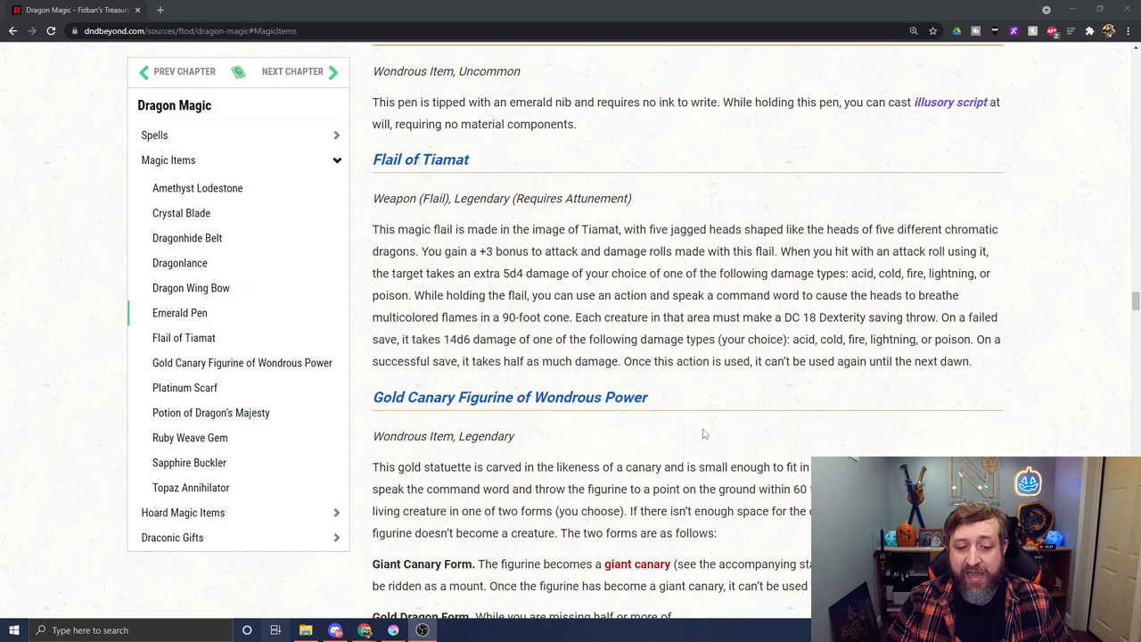
pyautogui.moveTo(749, 423)
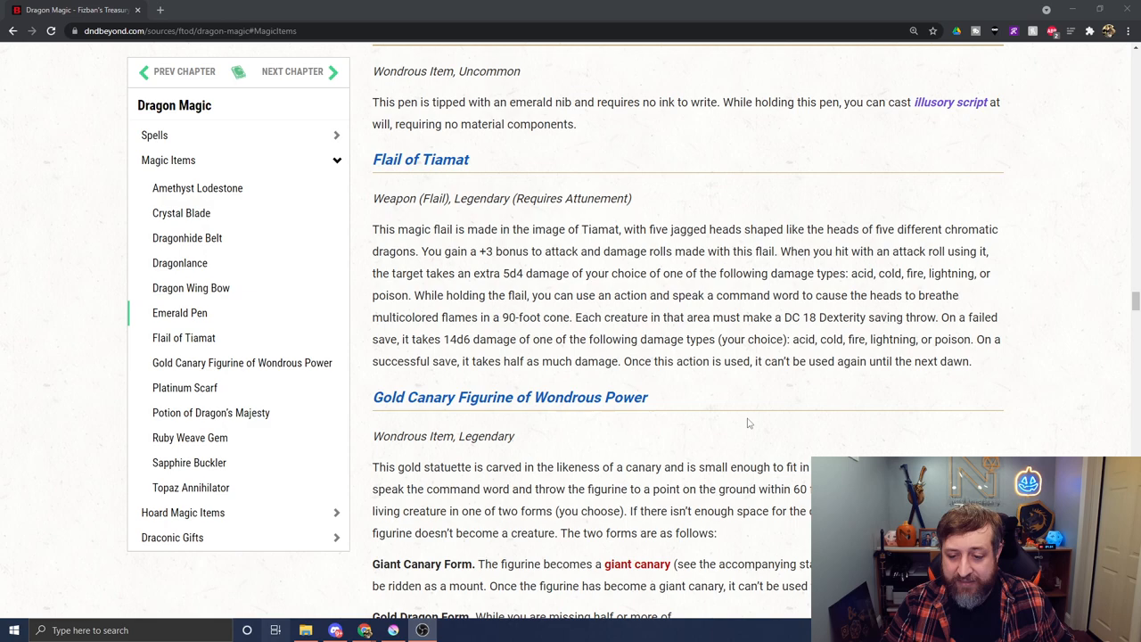
pyautogui.scroll(-3)
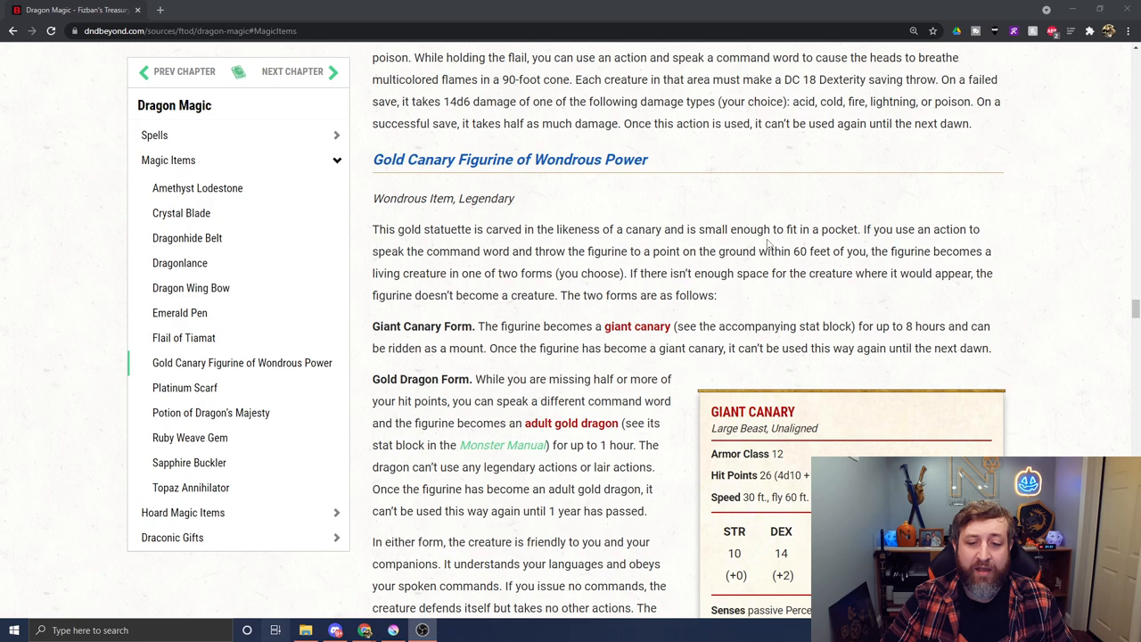
pyautogui.scroll(-3)
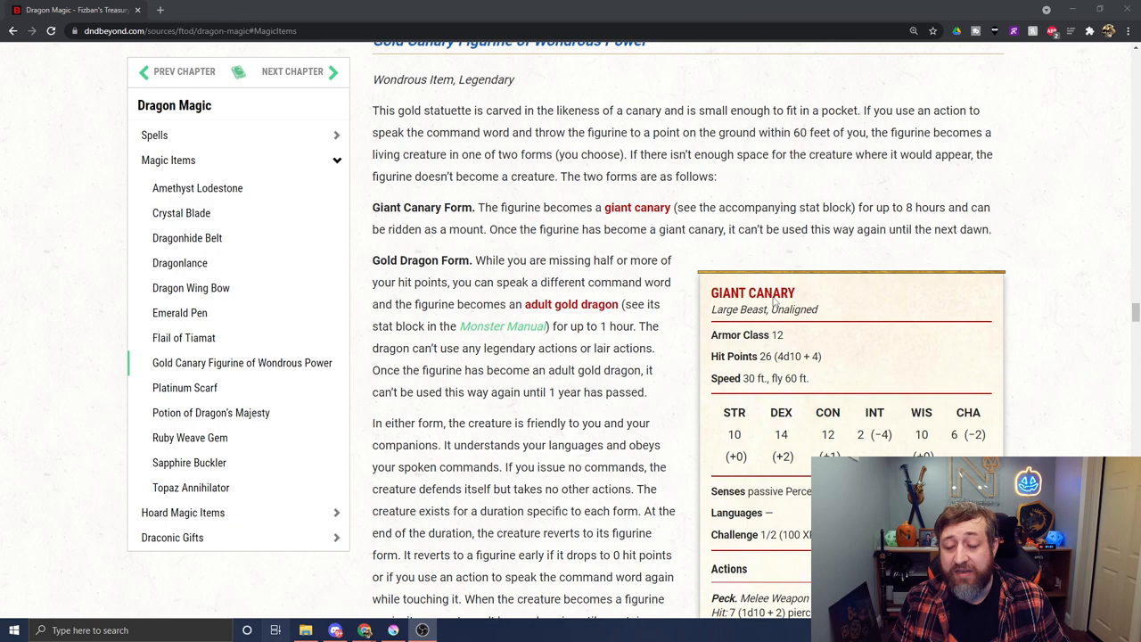
# Scroll to the Gold Canary Figurine's closing paragraph and the Platinum Scarf heading.
pyautogui.scroll(-3)
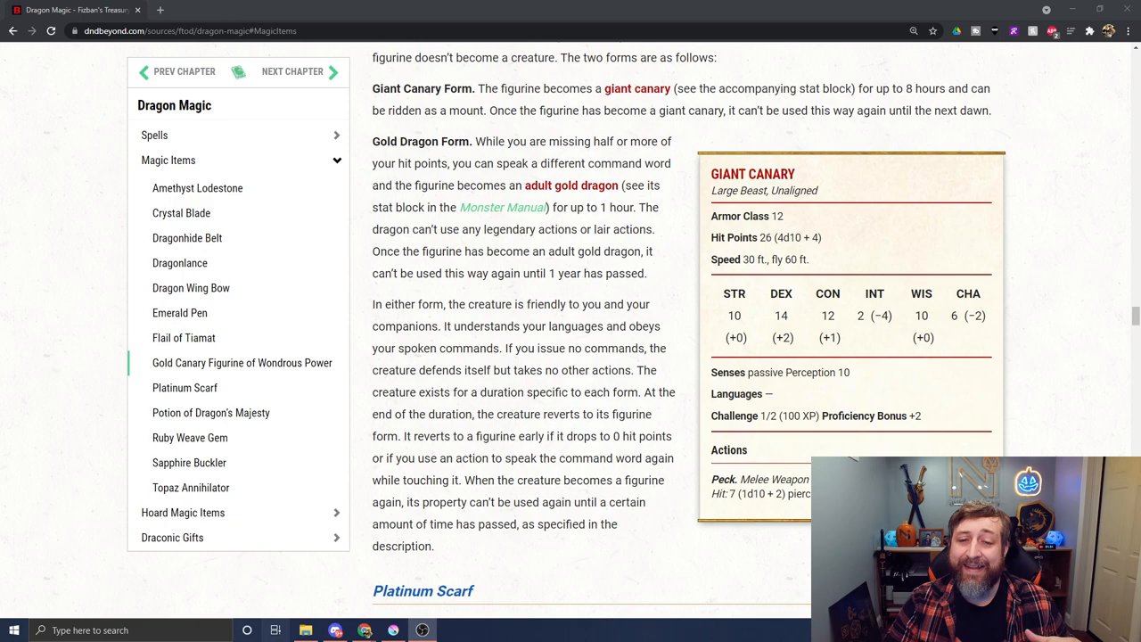
pyautogui.moveTo(803, 279)
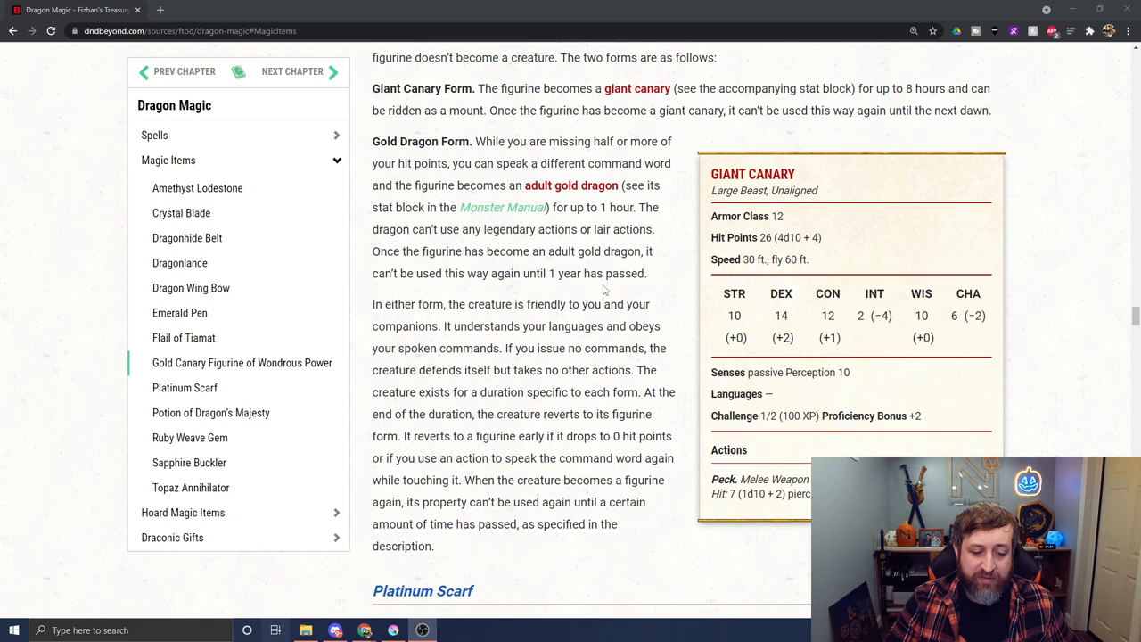
# Scroll up and down around the Platinum Scarf entry and its three effects.
pyautogui.scroll(-3)
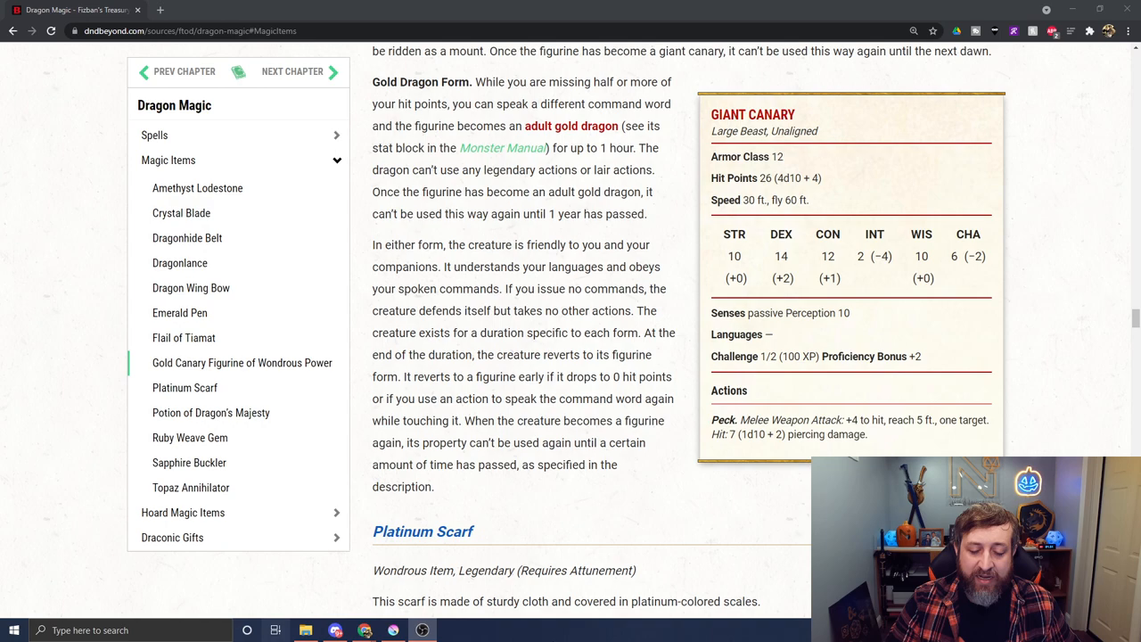
pyautogui.scroll(3)
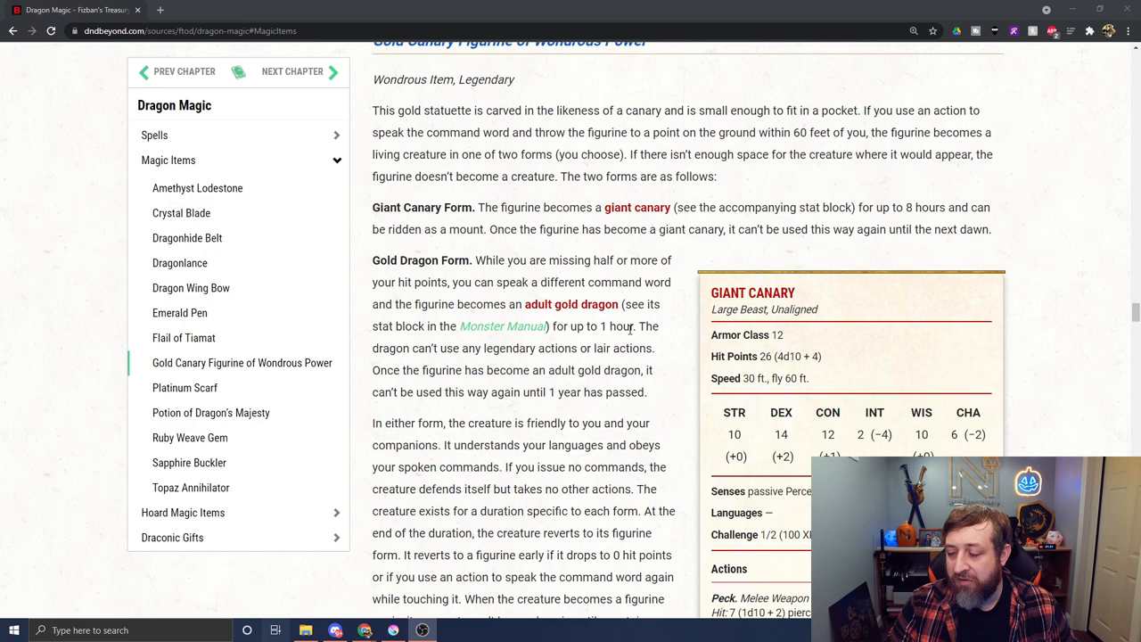
pyautogui.scroll(-3)
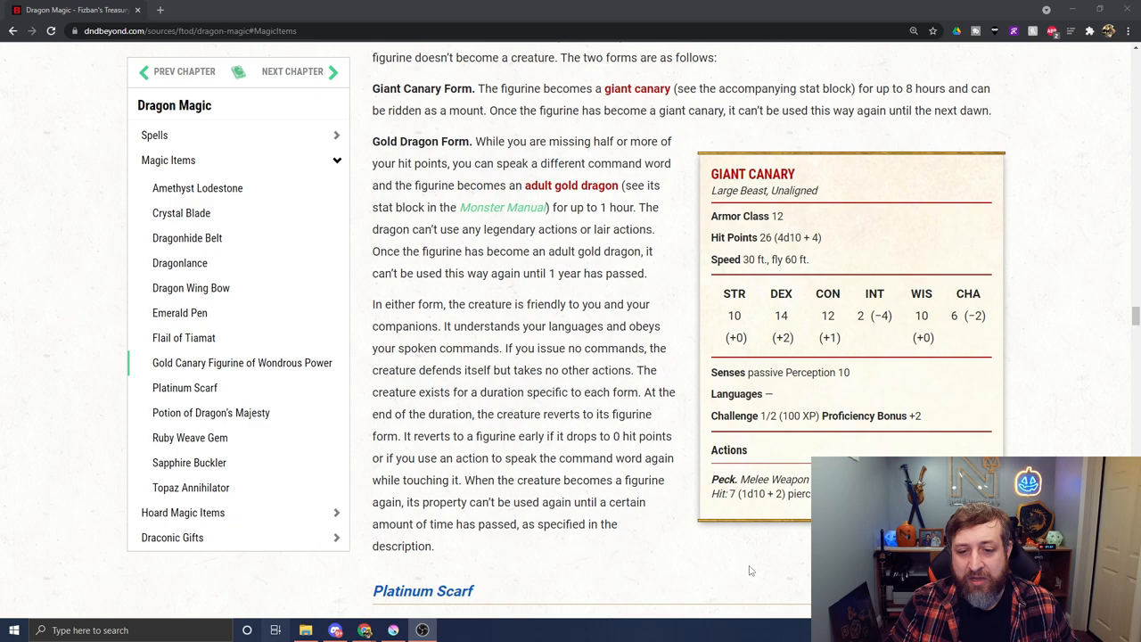
pyautogui.scroll(3)
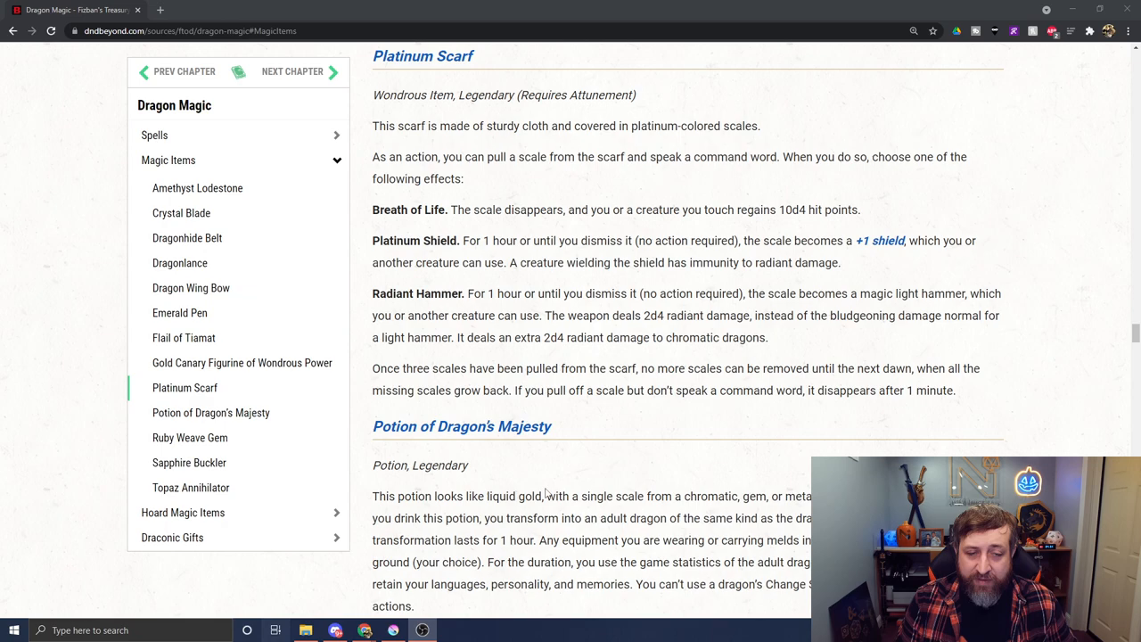
# Scroll to the full Potion of Dragon's Majesty entry, with Ruby Weave Gem starting below.
pyautogui.scroll(-3)
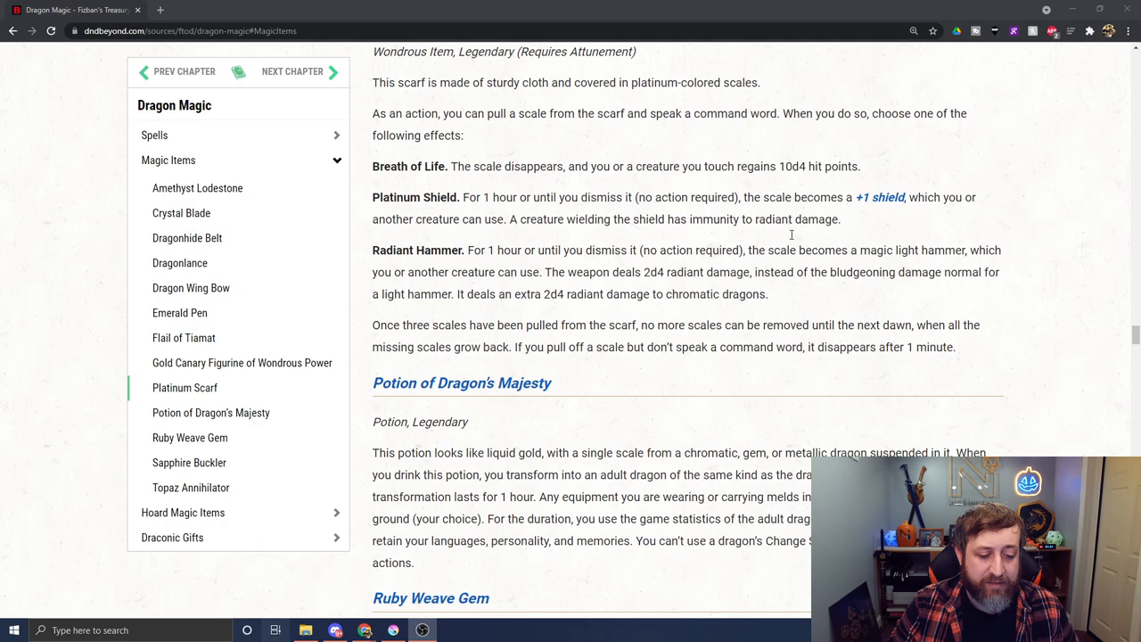
pyautogui.scroll(-3)
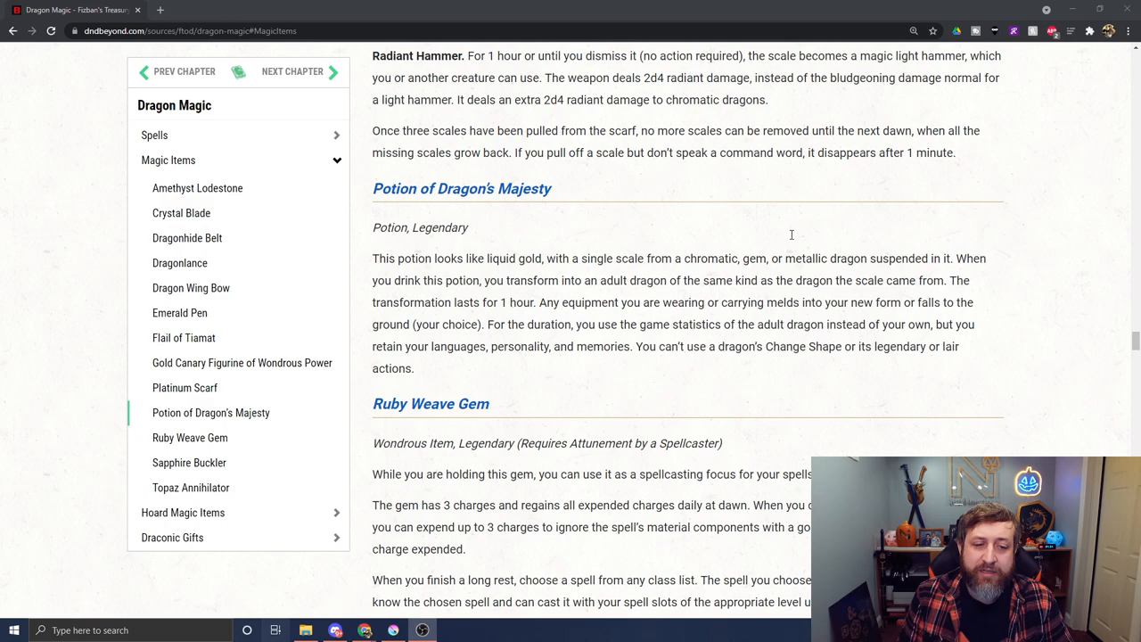
# Scroll to the complete Ruby Weave Gem entry and the start of Sapphire Buckler.
pyautogui.scroll(-3)
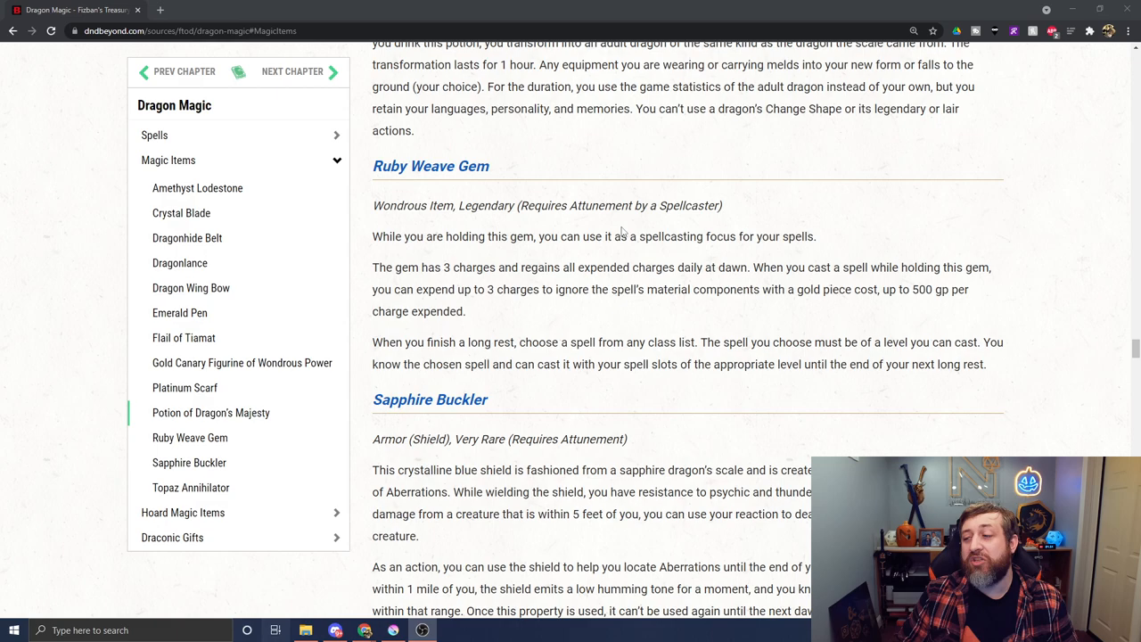
pyautogui.scroll(-3)
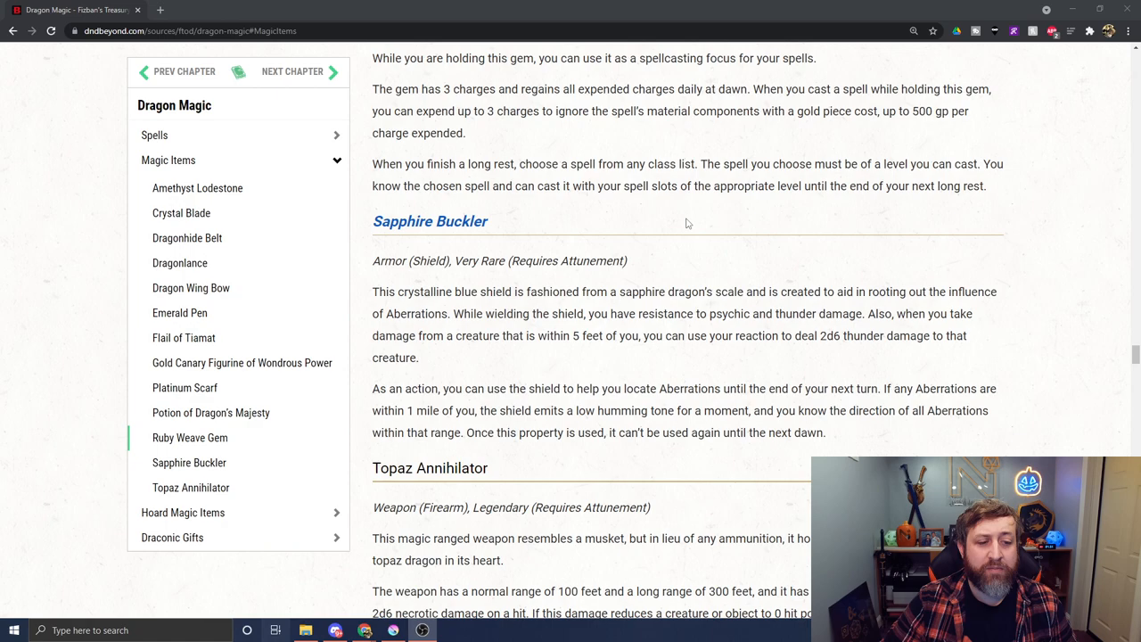
pyautogui.scroll(-3)
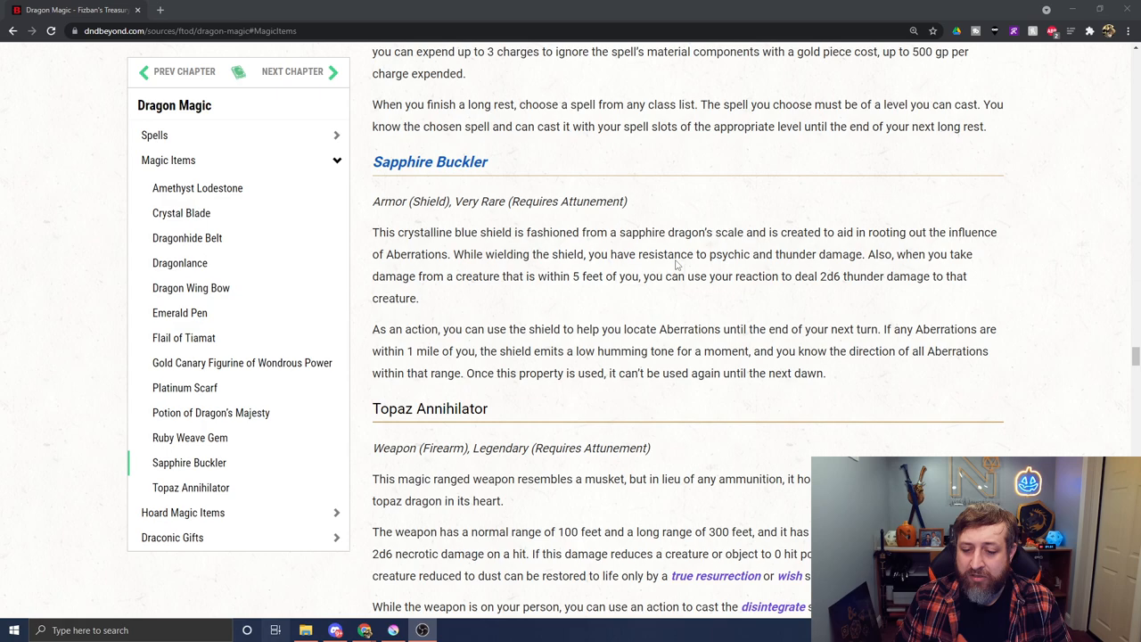
pyautogui.moveTo(1024, 68)
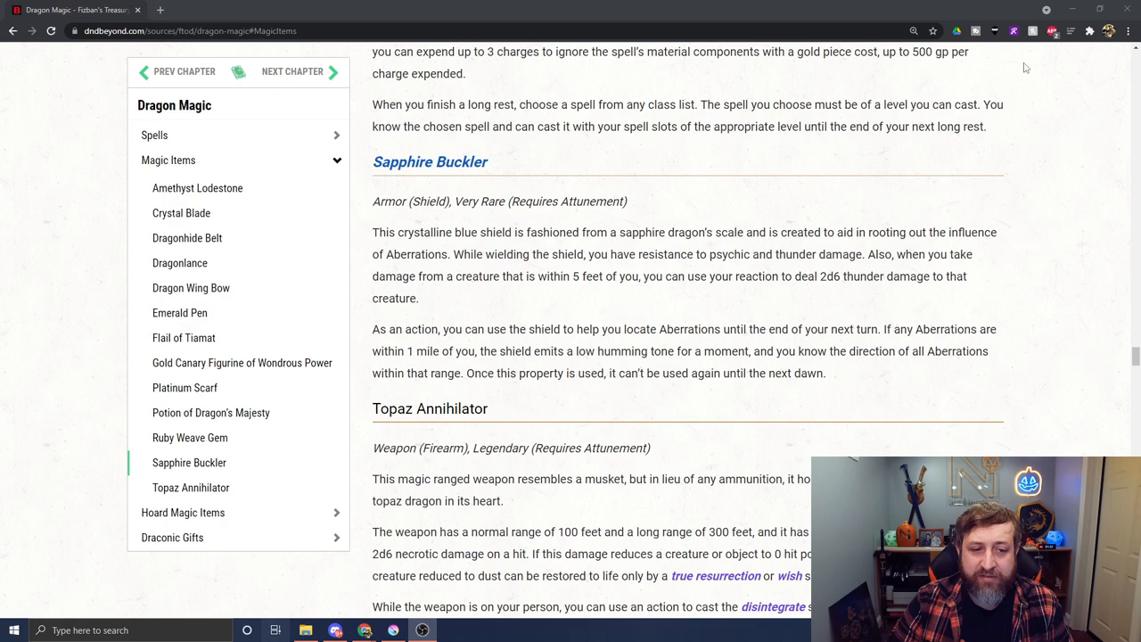
# Scroll down to show the full Topaz Annihilator entry and the Hoard Magic Items heading.
pyautogui.scroll(-3)
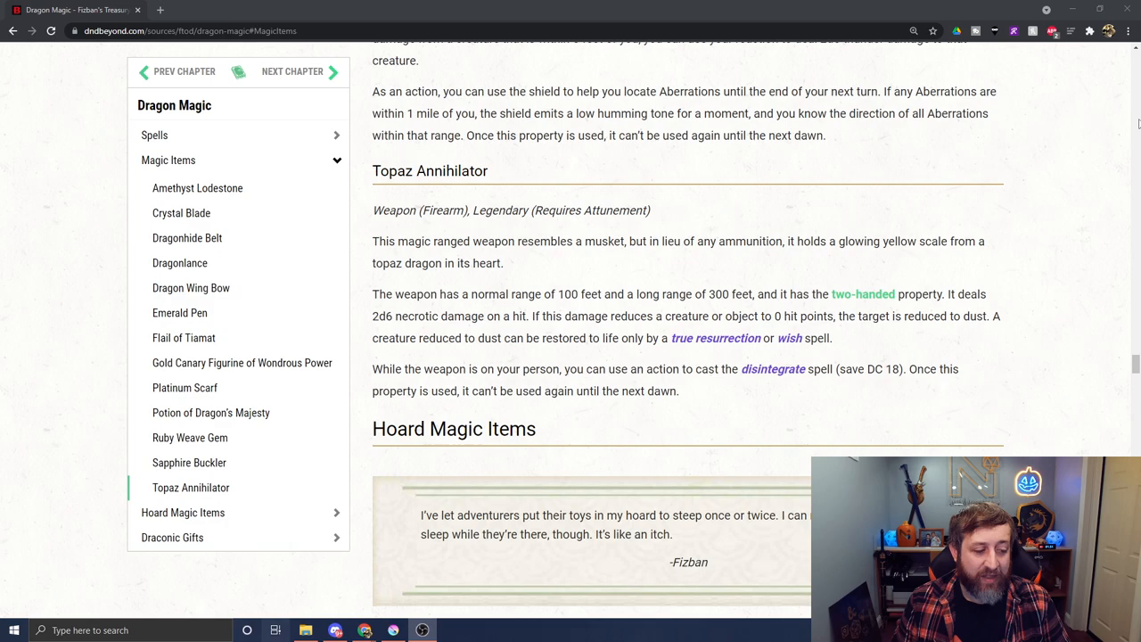
# Scroll up past Ruby Weave Gem, Potion of Dragon's Majesty and Gold Canary Figurine to Dragon Wing Bow.
pyautogui.scroll(3)
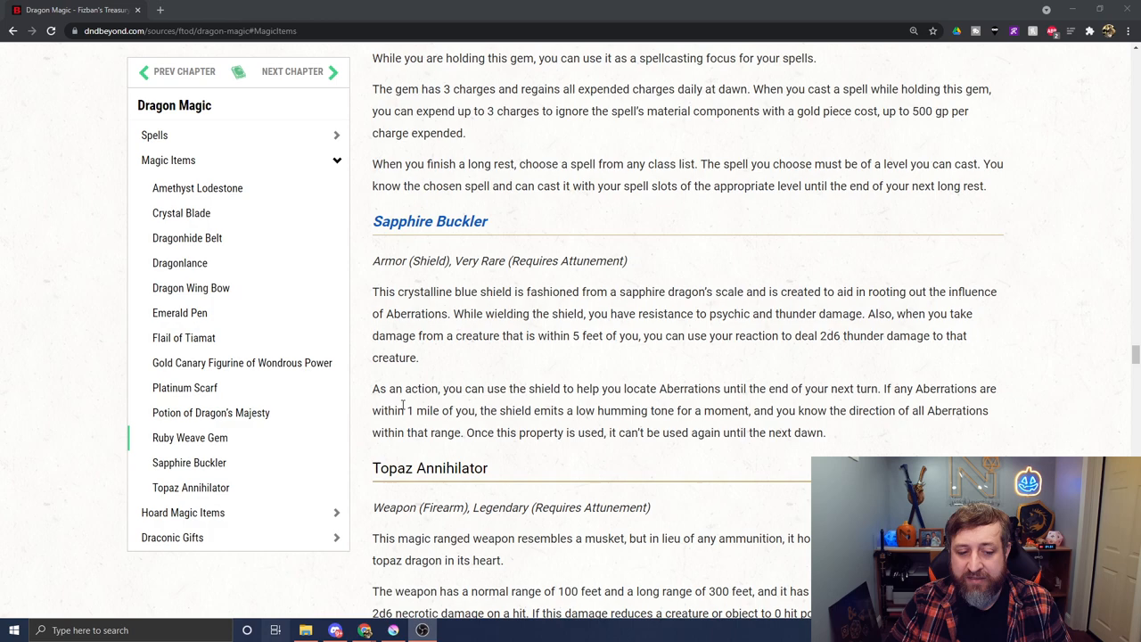
pyautogui.scroll(3)
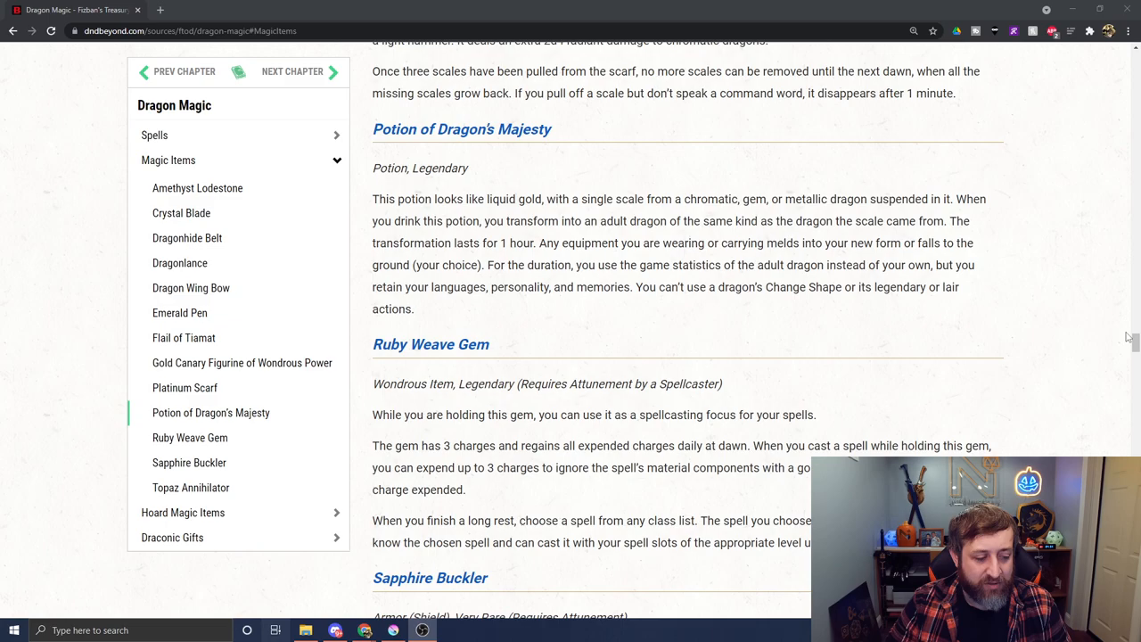
pyautogui.scroll(3)
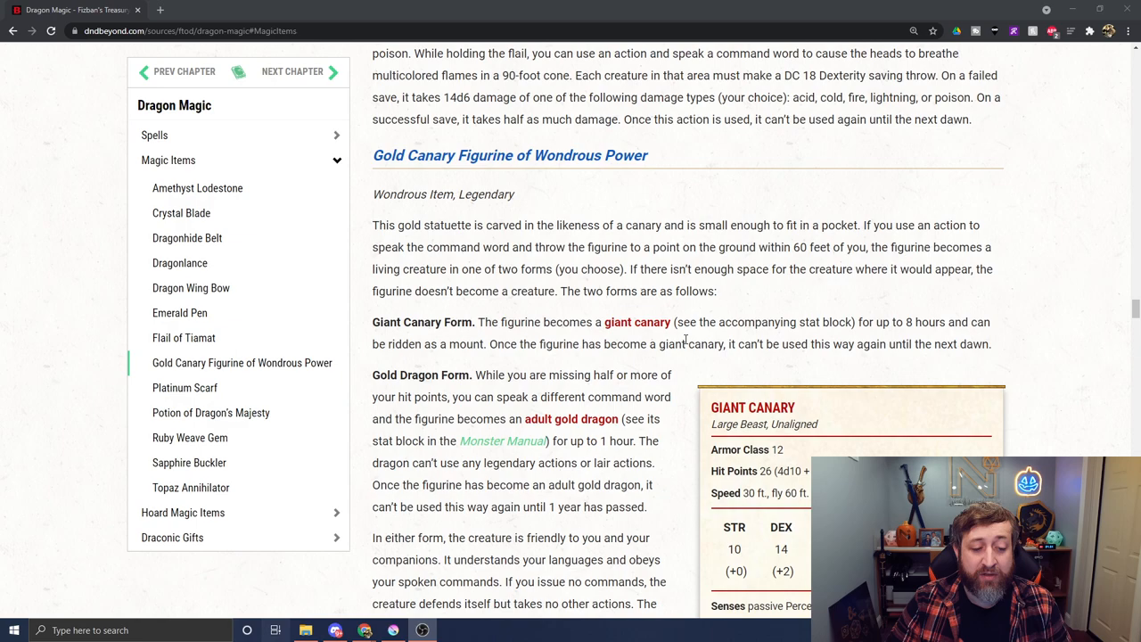
pyautogui.scroll(3)
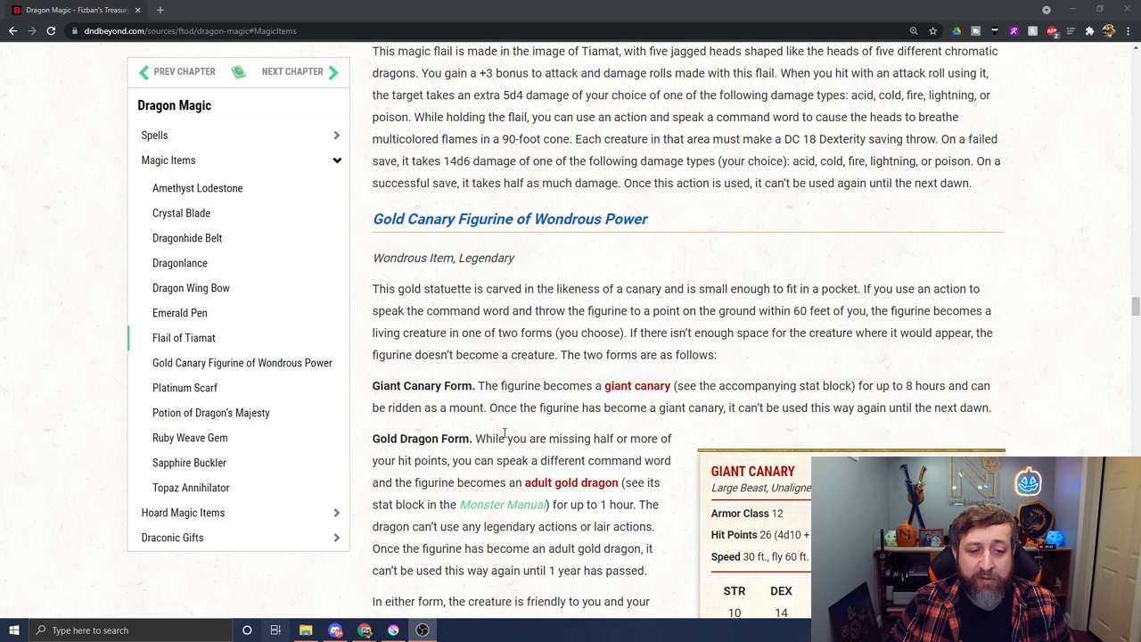
pyautogui.scroll(3)
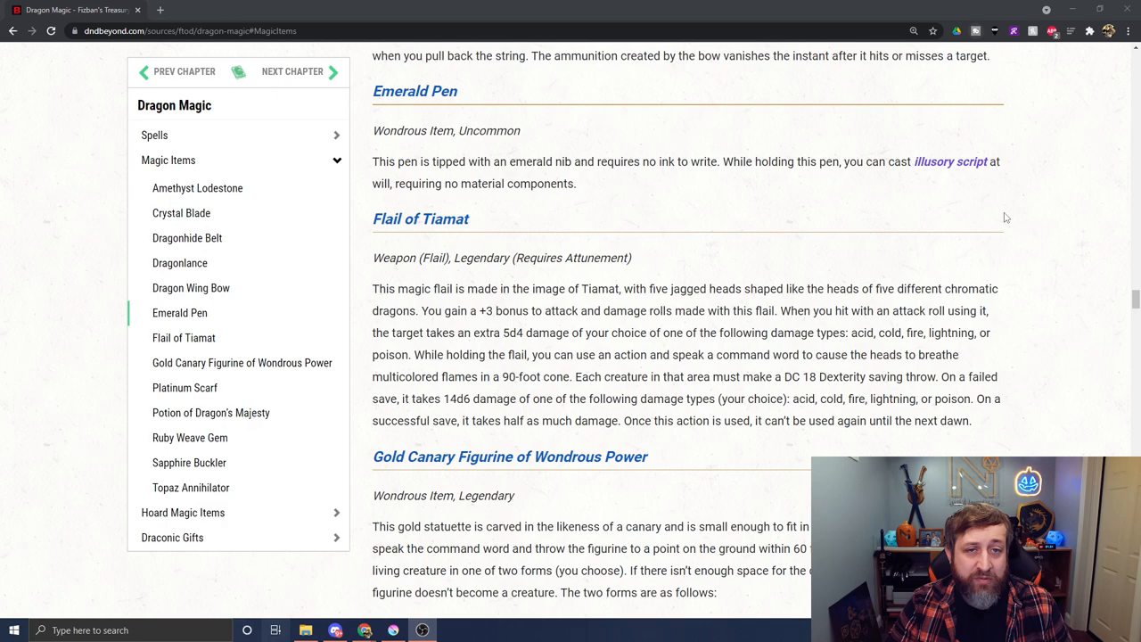
pyautogui.moveTo(723, 352)
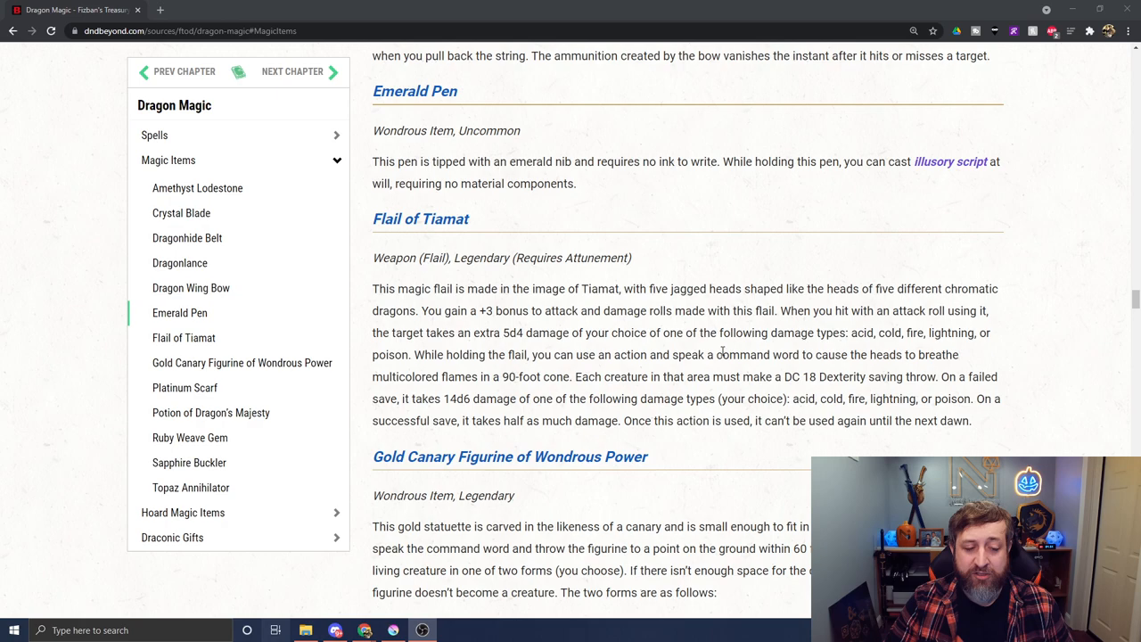
pyautogui.scroll(3)
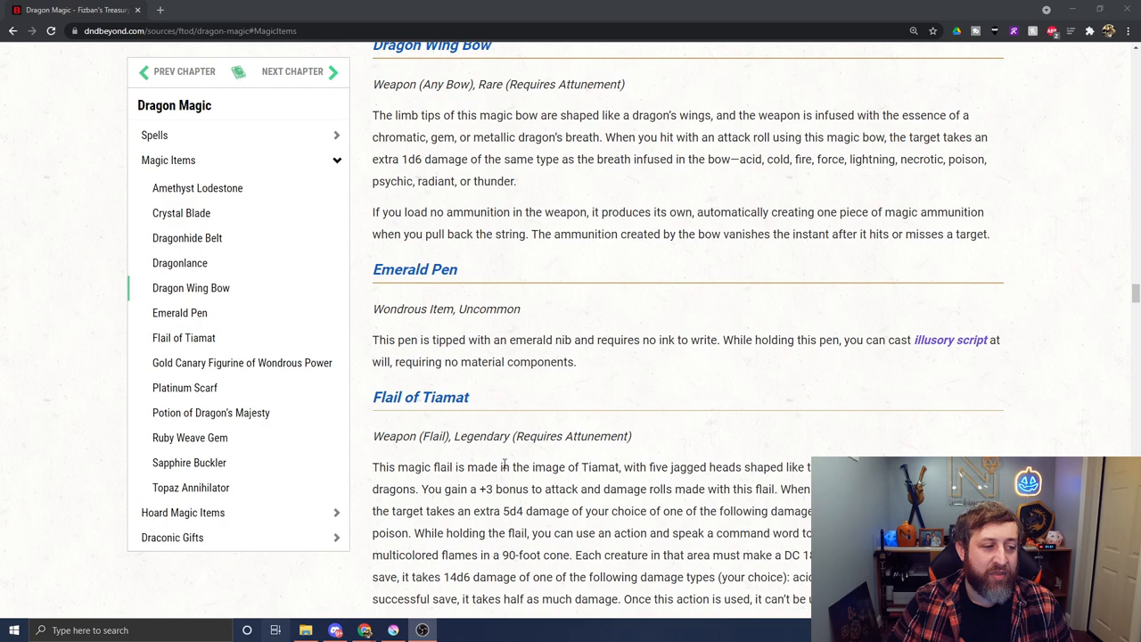
# Jump to Crystal Blade via the sidebar and scroll to Dragonhide Belt and Dragonlance.
pyautogui.click(181, 212)
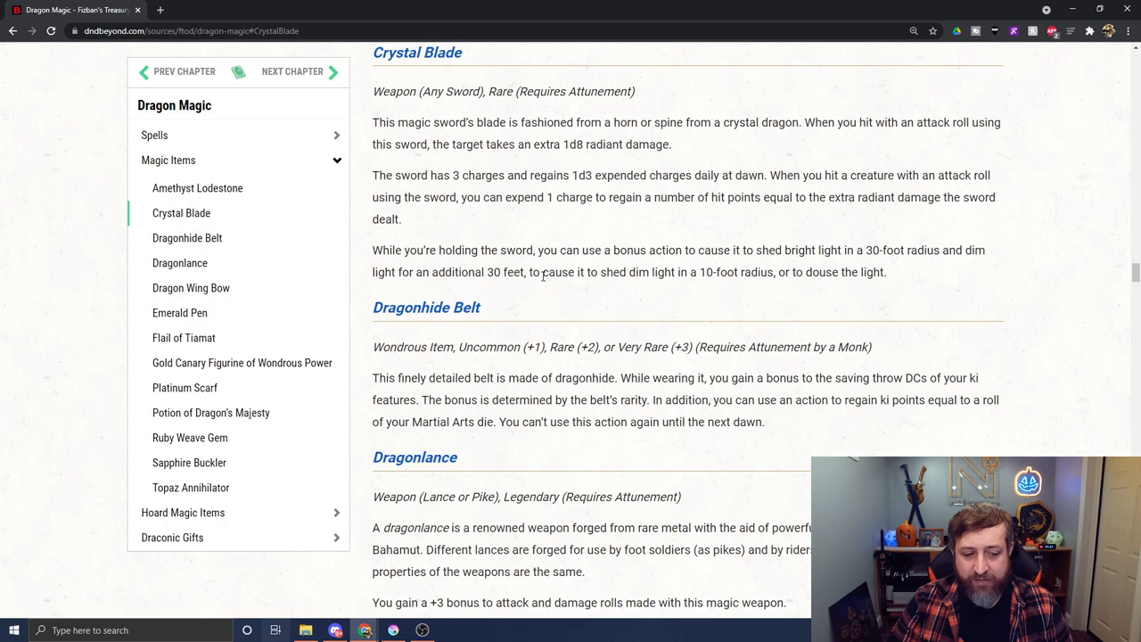
pyautogui.scroll(-3)
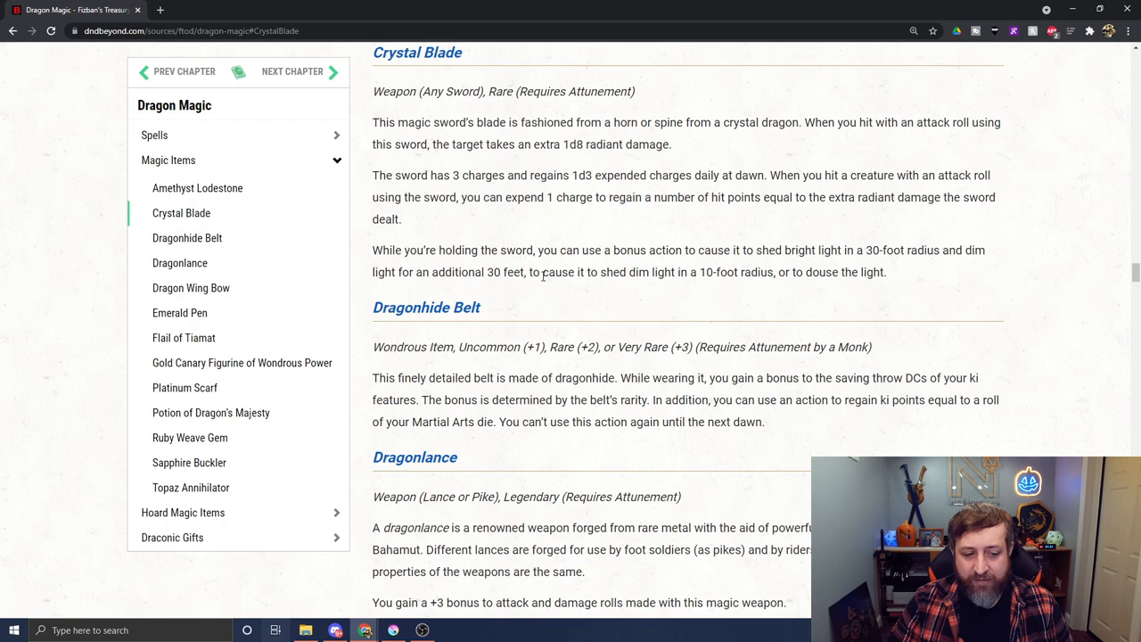